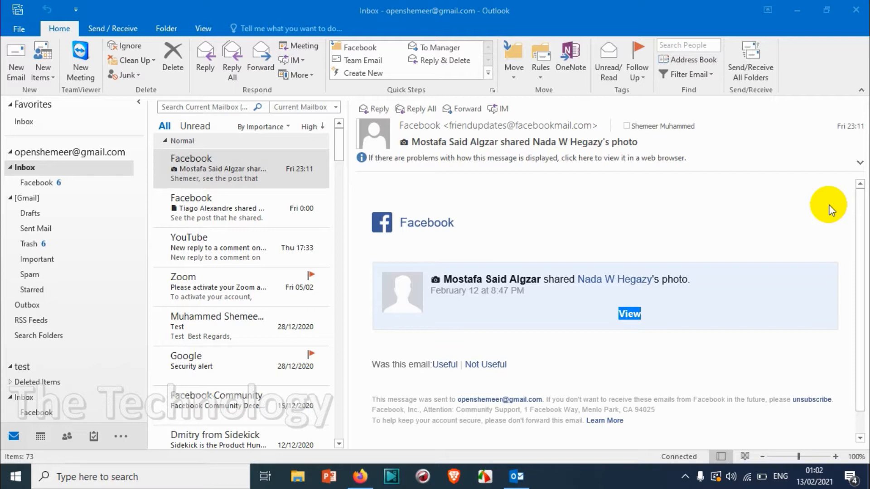
mouse_move(183, 192)
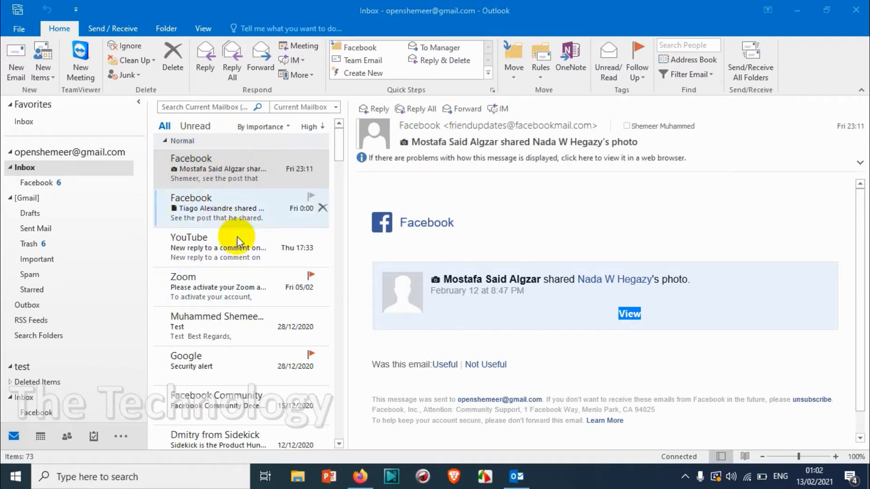
mouse_move(303, 293)
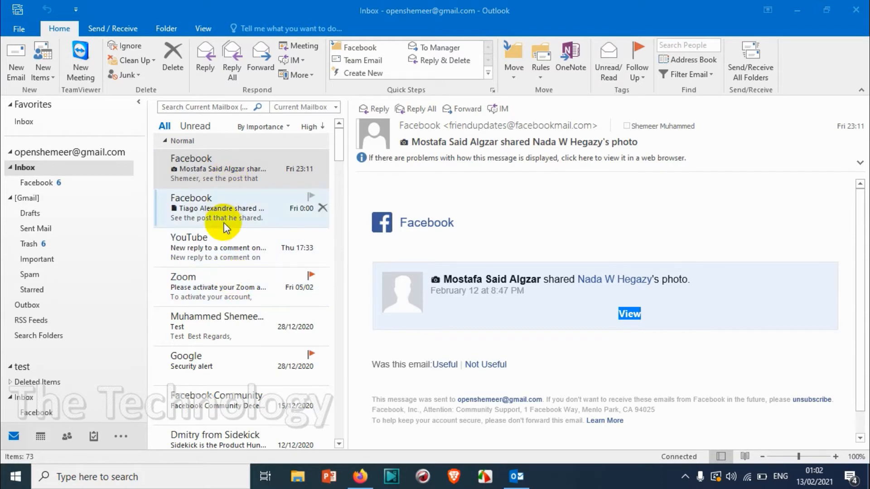
Step: Select the Zoom account activation email and bring up its Find Related actions
scroll(down, 3)
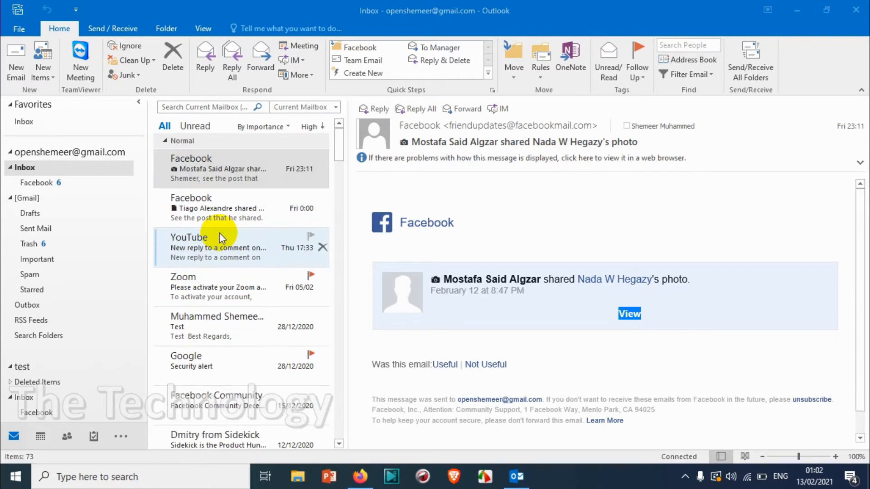
click(241, 288)
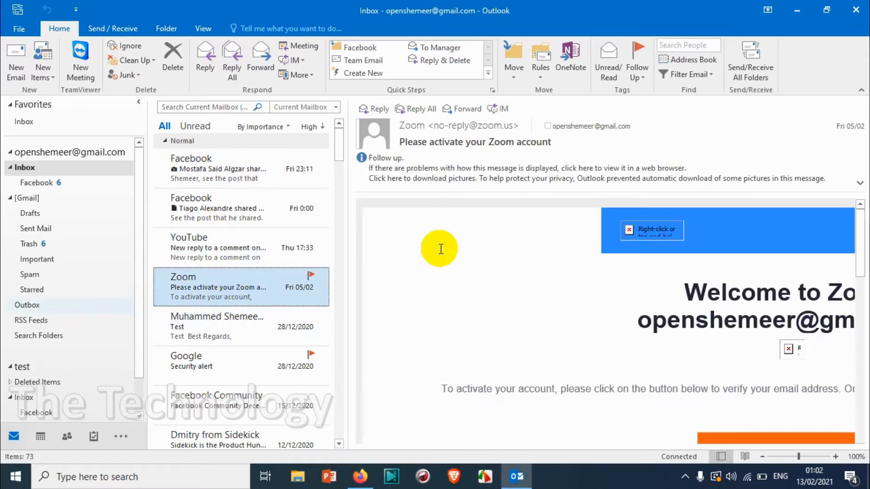
right_click(233, 288)
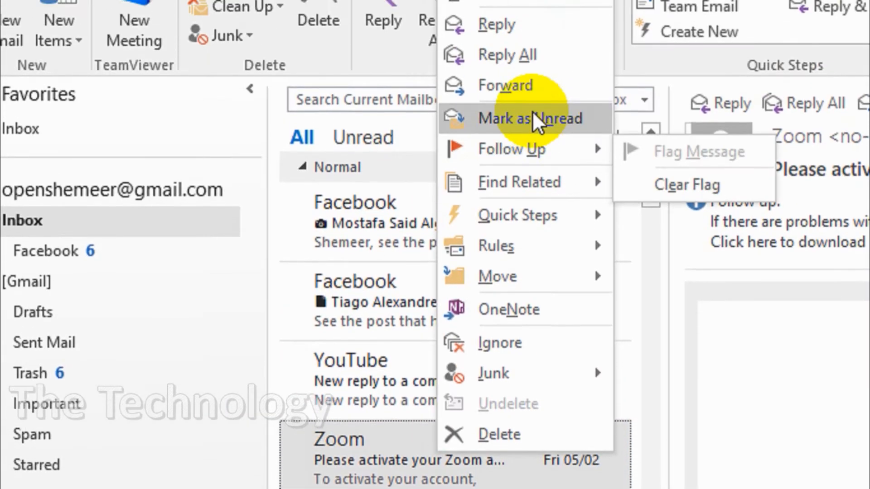
mouse_move(521, 194)
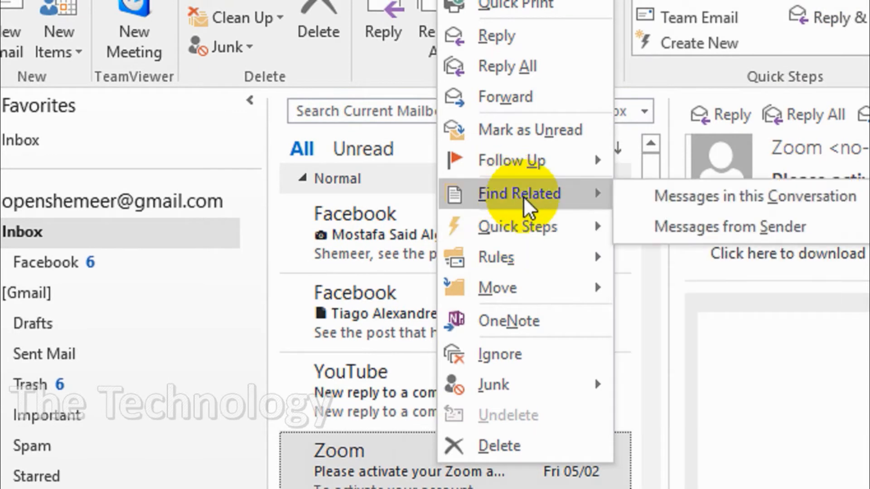
mouse_move(560, 211)
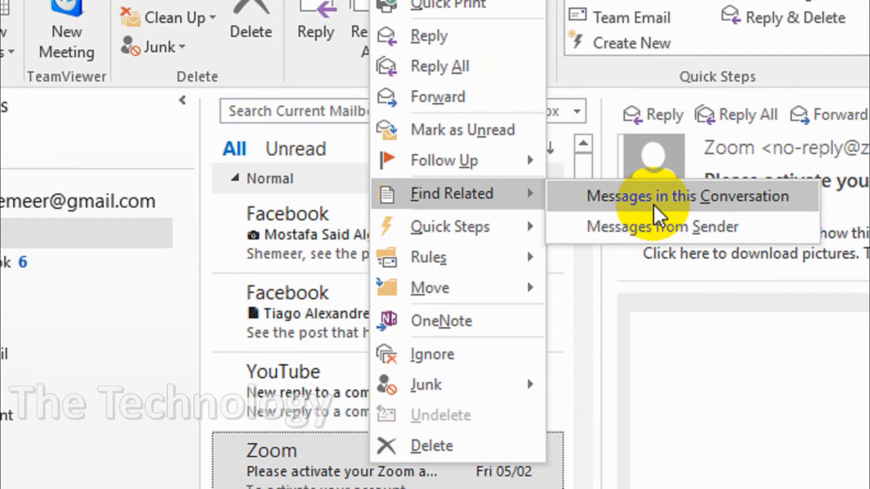
mouse_move(663, 226)
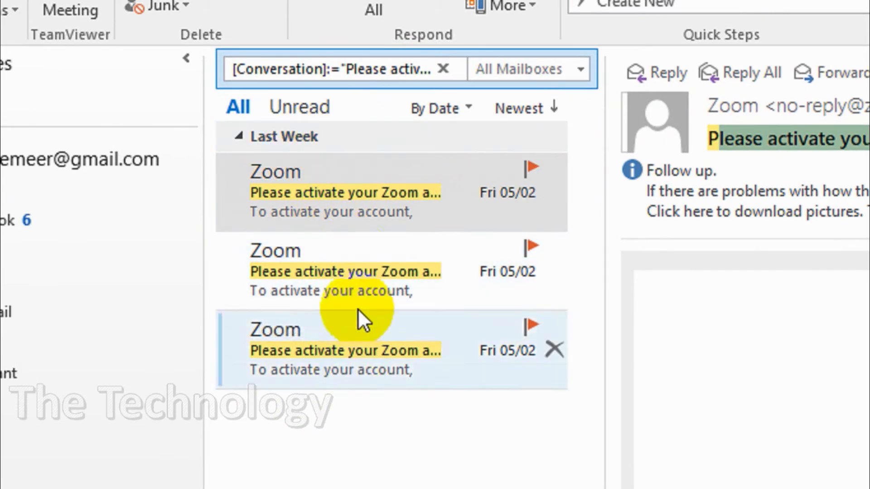
Step: Clear the conversation filter so the full inbox lists again
click(443, 69)
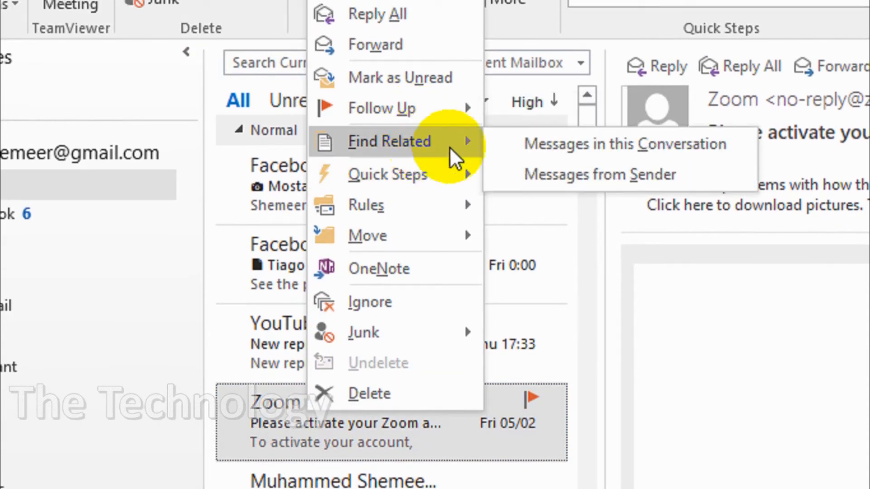
mouse_move(565, 181)
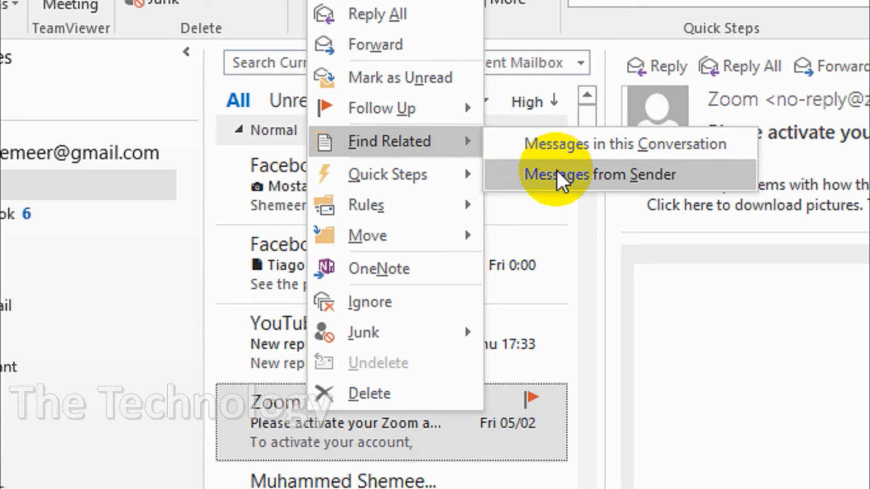
Step: Filter to Messages from Sender and read the Zoom getting-started and account password emails
click(586, 175)
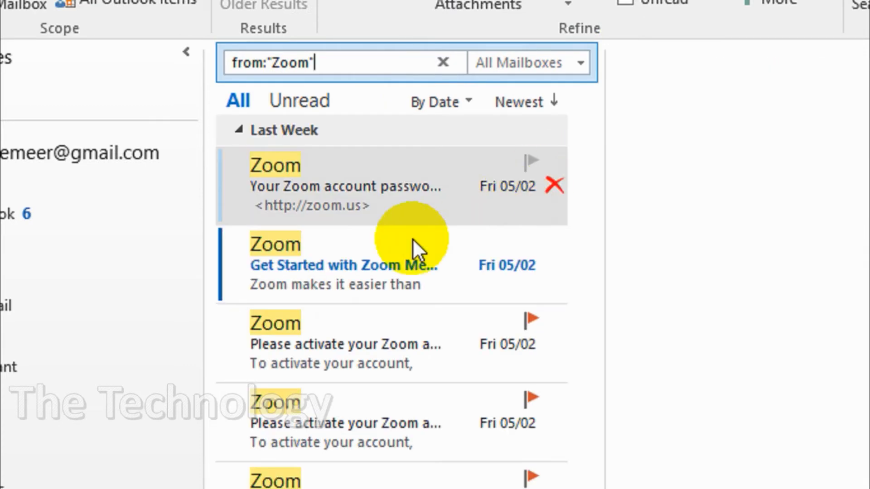
click(344, 344)
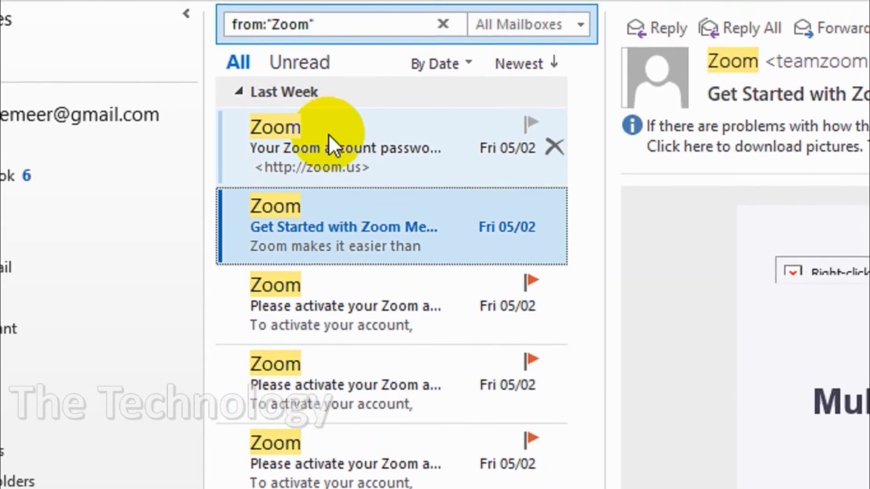
click(345, 147)
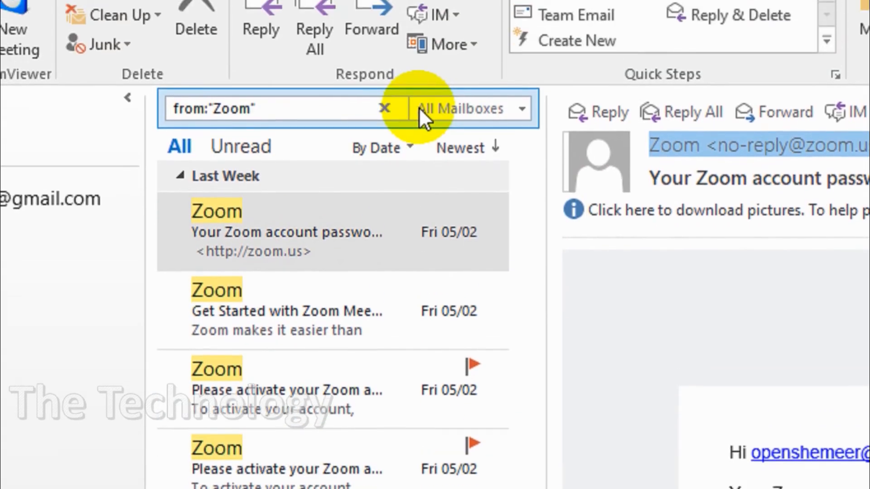
Step: Clear the sender filter and list the Google Security alert email's conversation messages
click(384, 108)
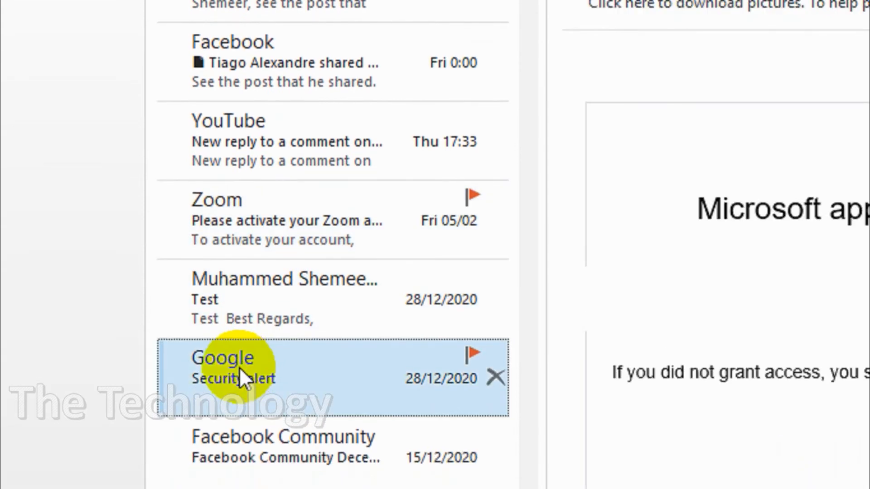
right_click(238, 377)
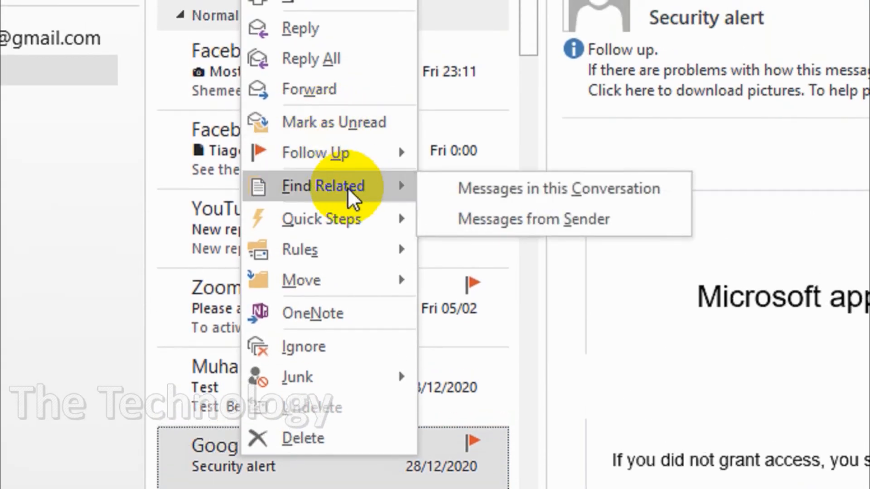
click(530, 218)
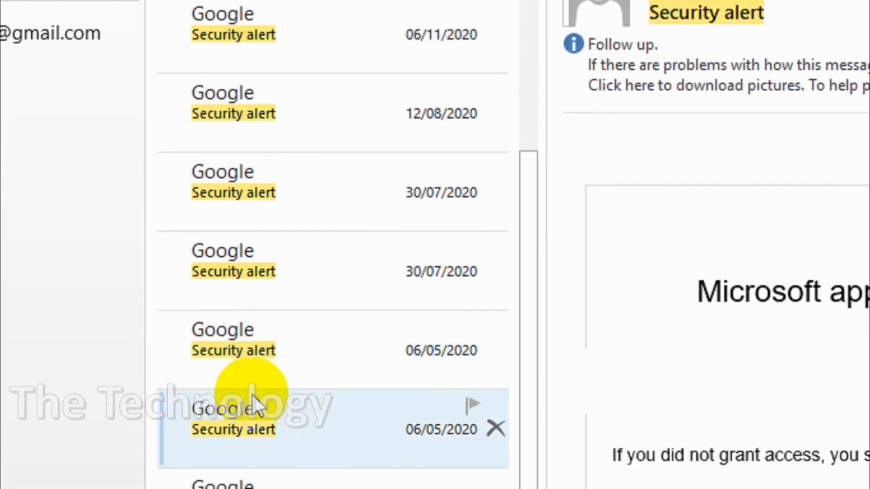
scroll(down, 3)
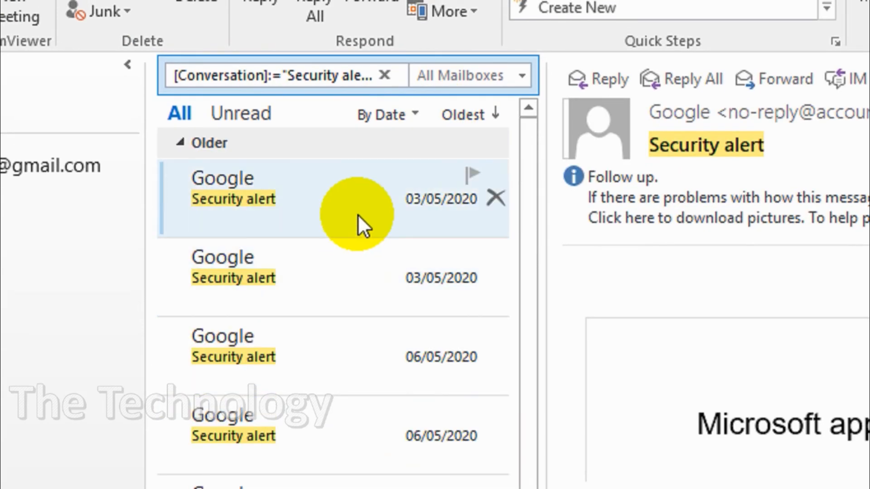
mouse_move(261, 217)
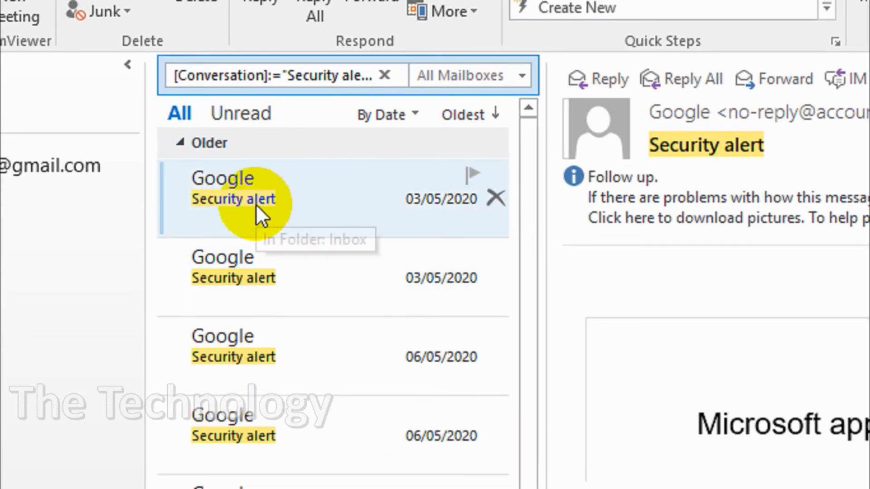
mouse_move(258, 214)
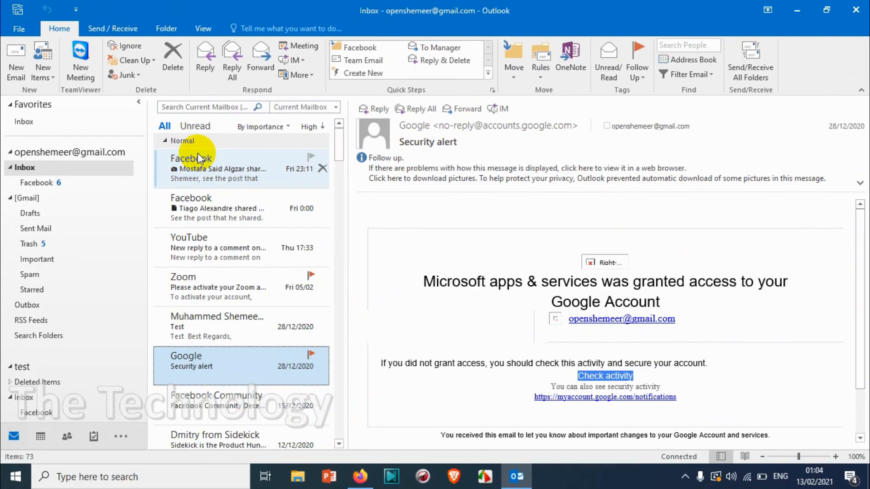
mouse_move(209, 230)
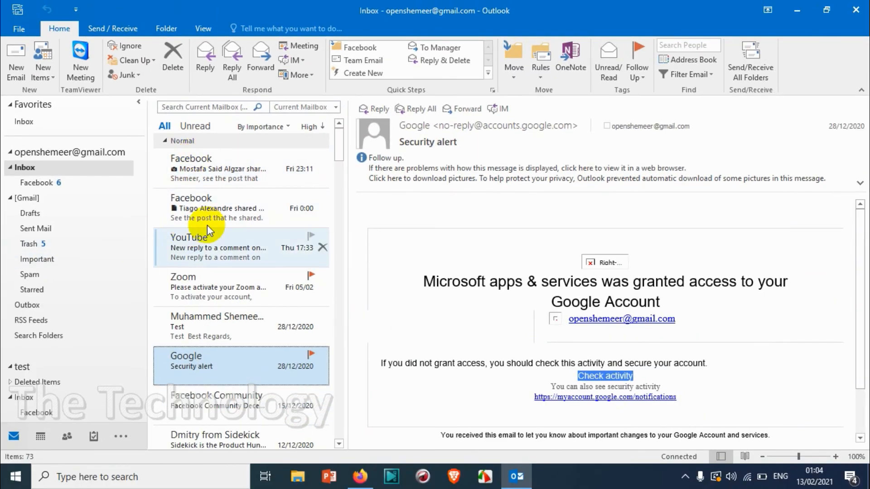